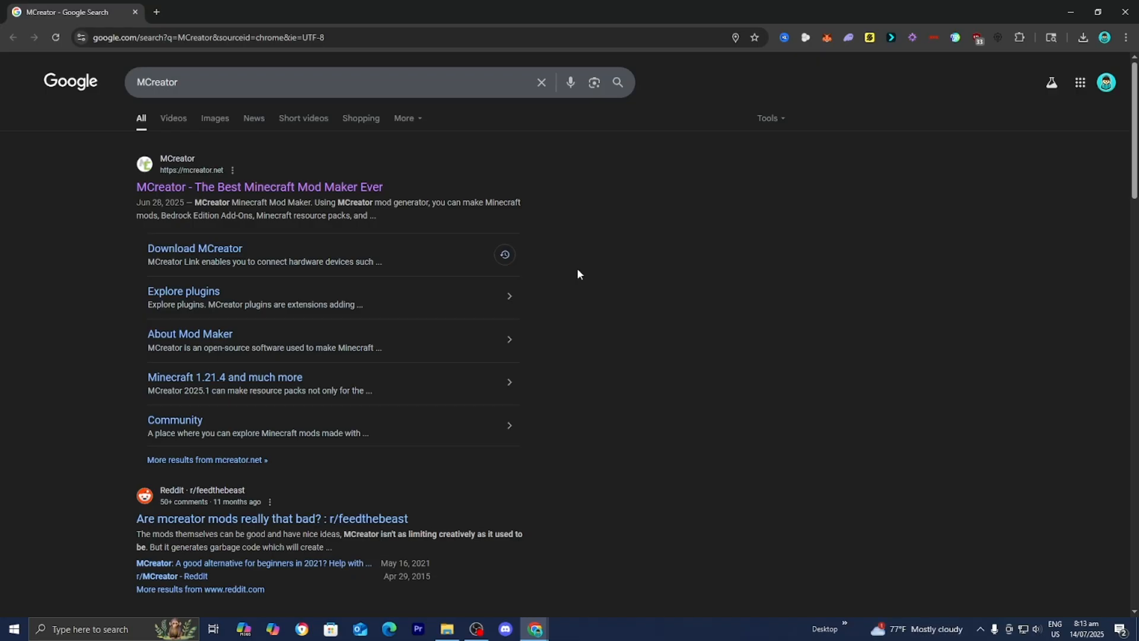
Step: Open the official MCreator website from the Google search results
{"action": "left_click", "coordinate": [258, 186]}
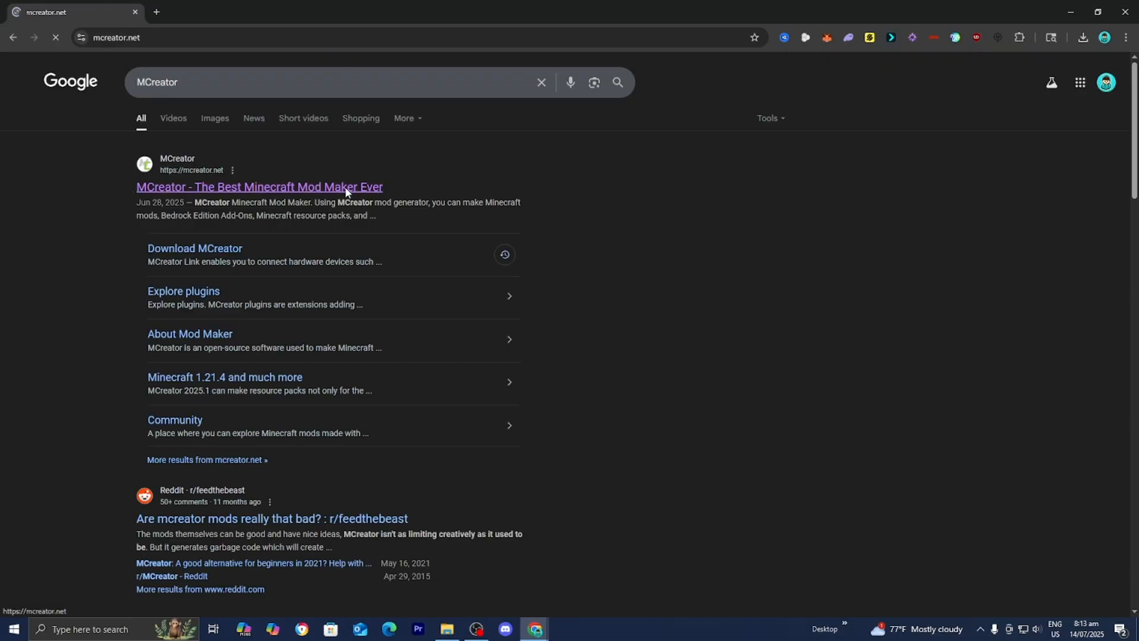
{"action": "left_click", "coordinate": [259, 187]}
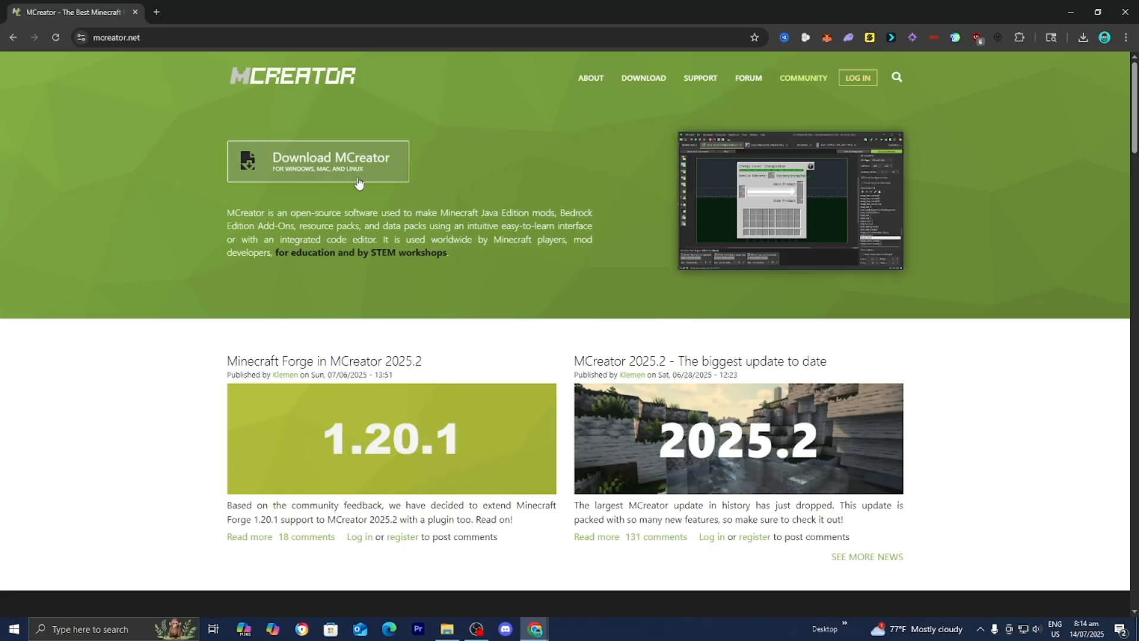
Step: Go to the download page and choose the MCreator 2025.2 release
{"action": "left_click", "coordinate": [318, 160]}
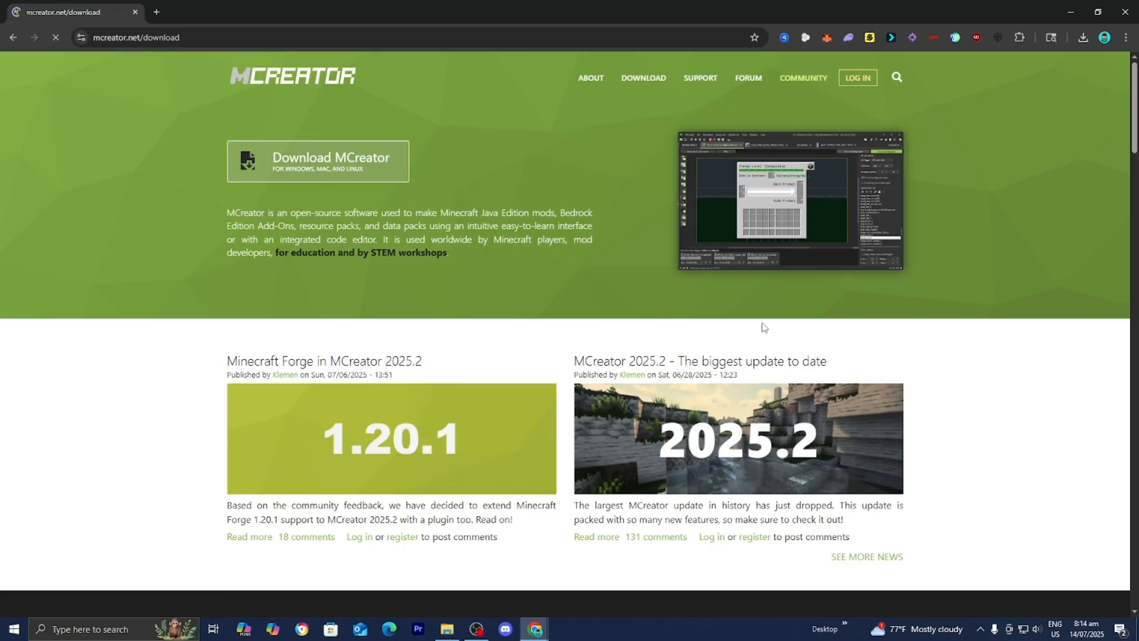
{"action": "left_click", "coordinate": [318, 160]}
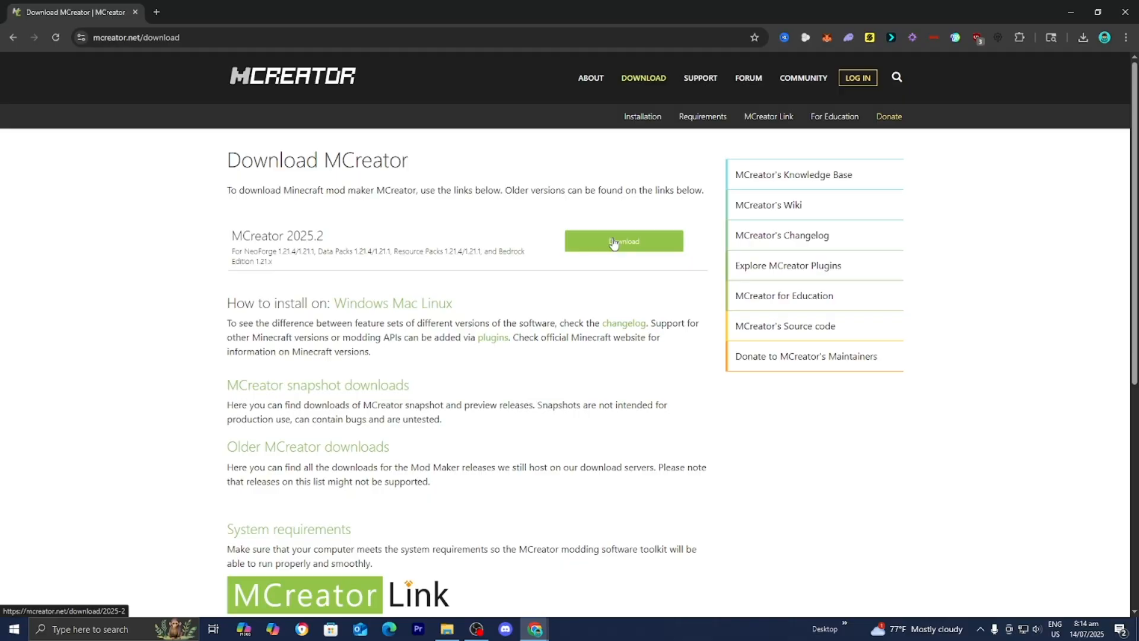
{"action": "left_click", "coordinate": [623, 241]}
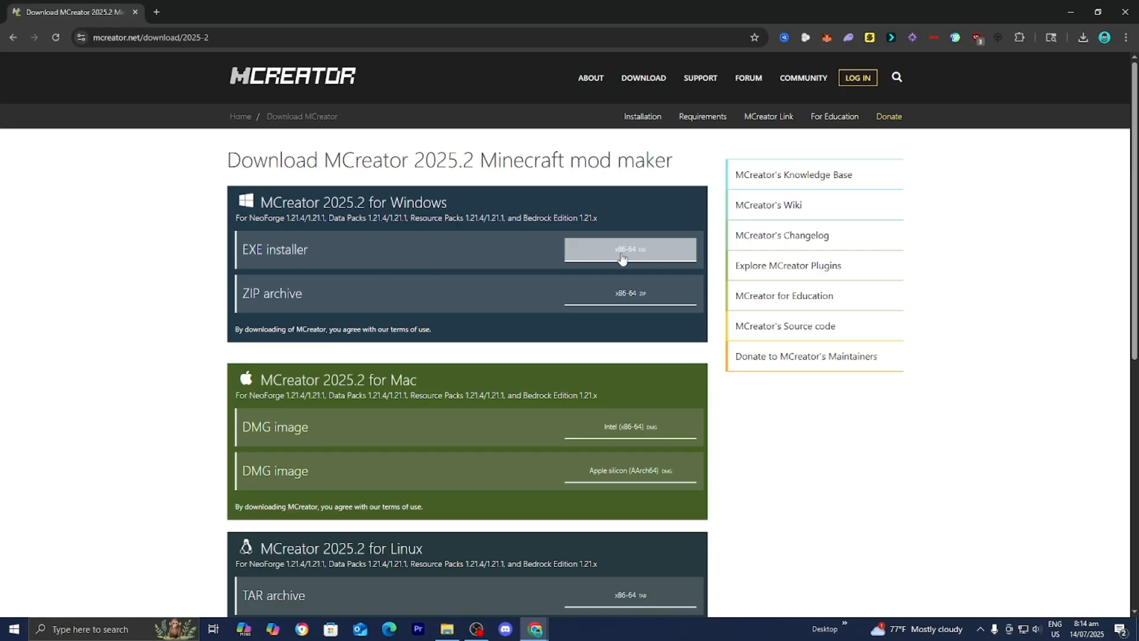
Step: Download the Windows x86-64 EXE installer and check it in the downloads panel
{"action": "left_click", "coordinate": [628, 249]}
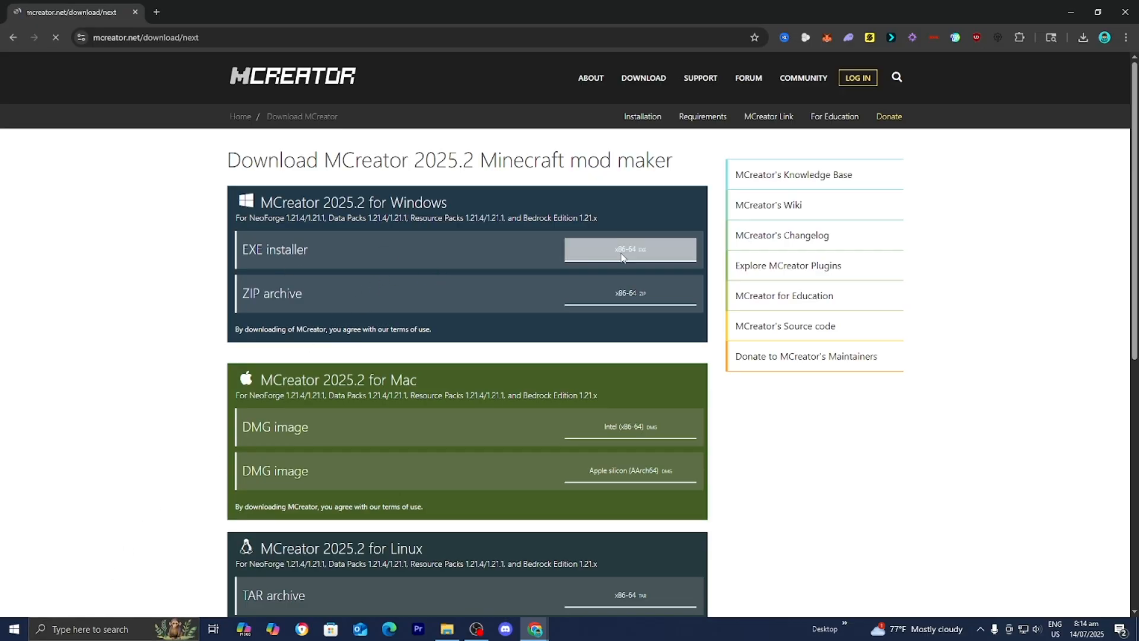
{"action": "left_click", "coordinate": [629, 249]}
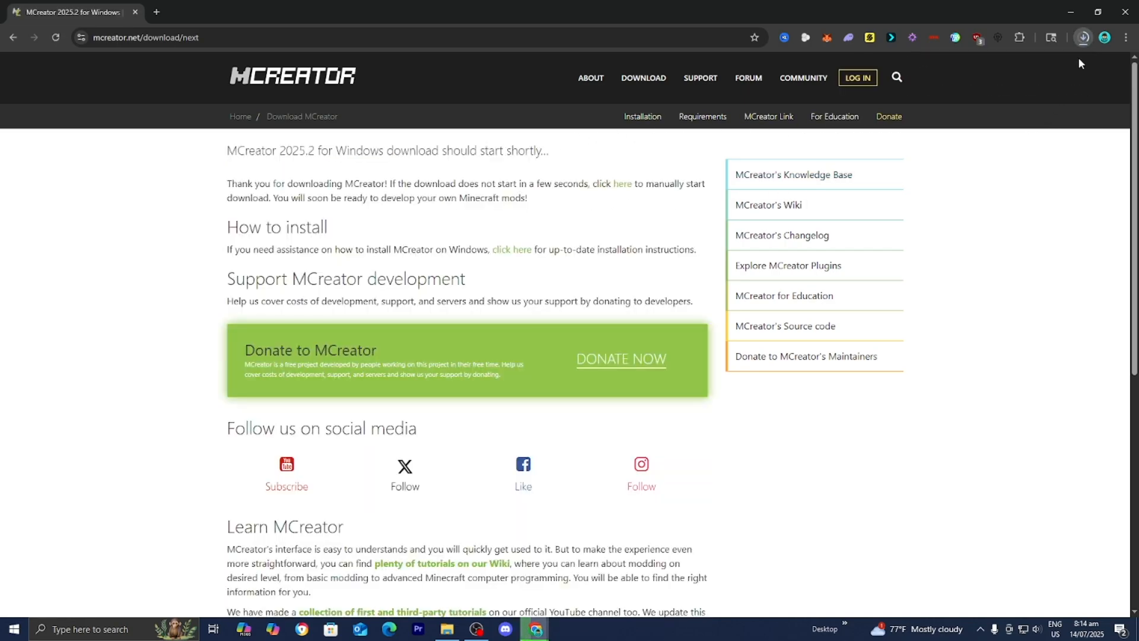
{"action": "left_click", "coordinate": [1082, 37]}
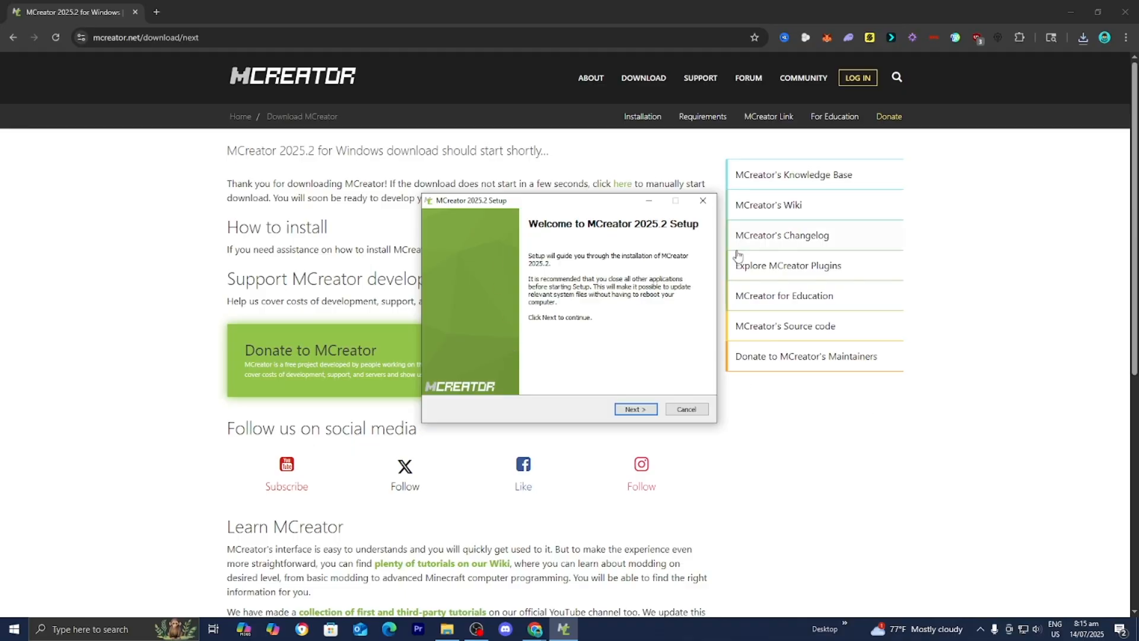
{"action": "mouse_move", "coordinate": [591, 236]}
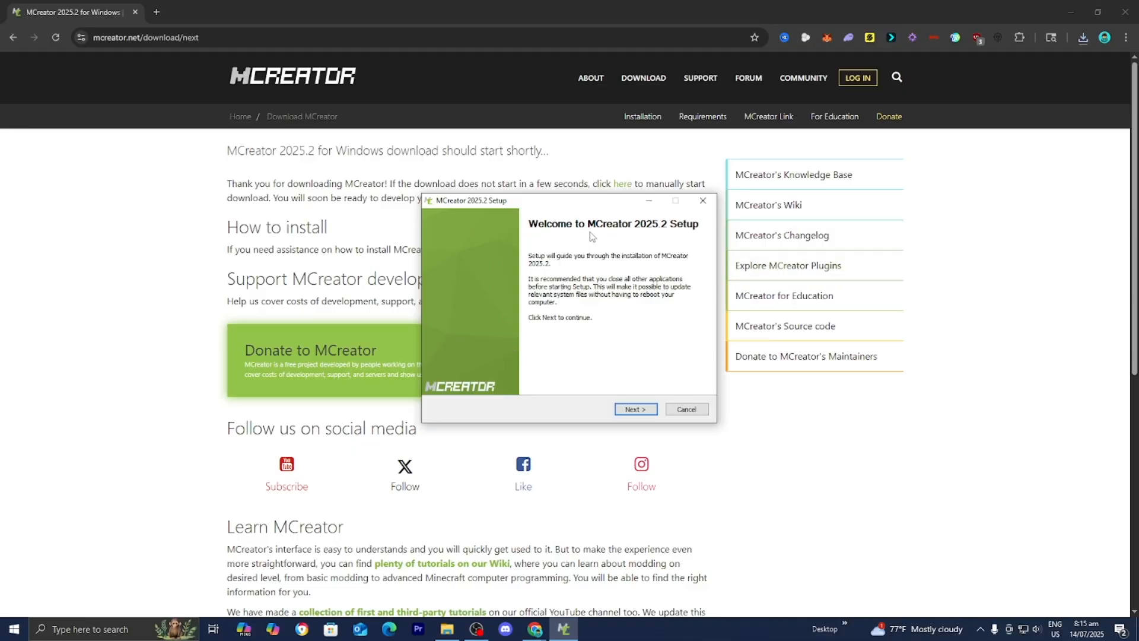
Step: Accept the license agreement and start installing into the default destination folder
{"action": "left_click", "coordinate": [633, 409]}
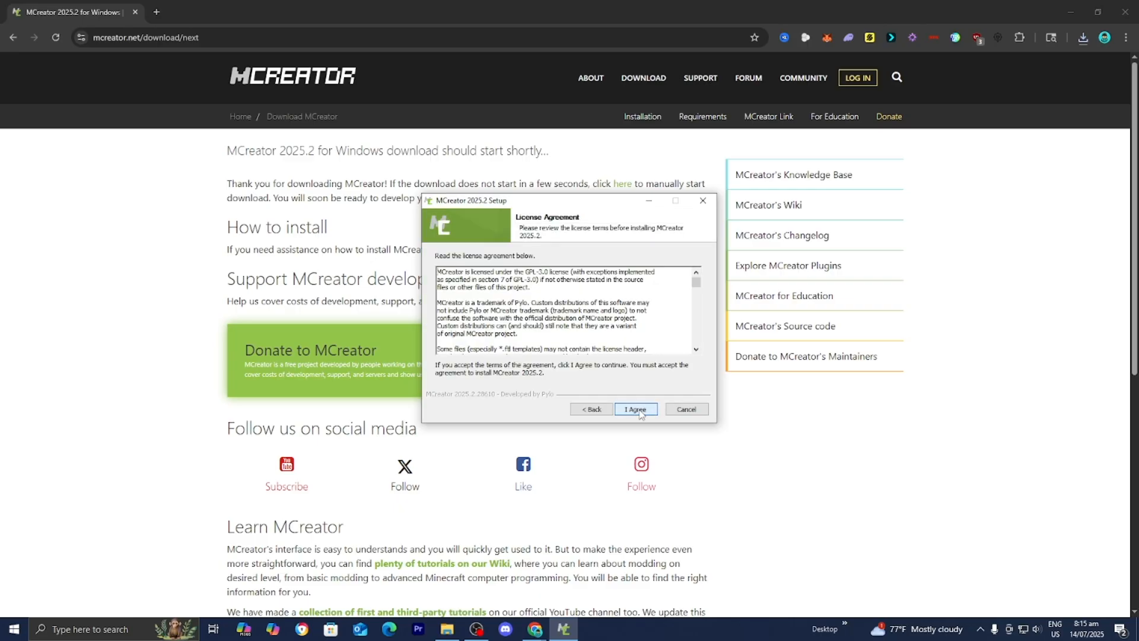
{"action": "scroll", "scroll_direction": "down", "scroll_amount": 3}
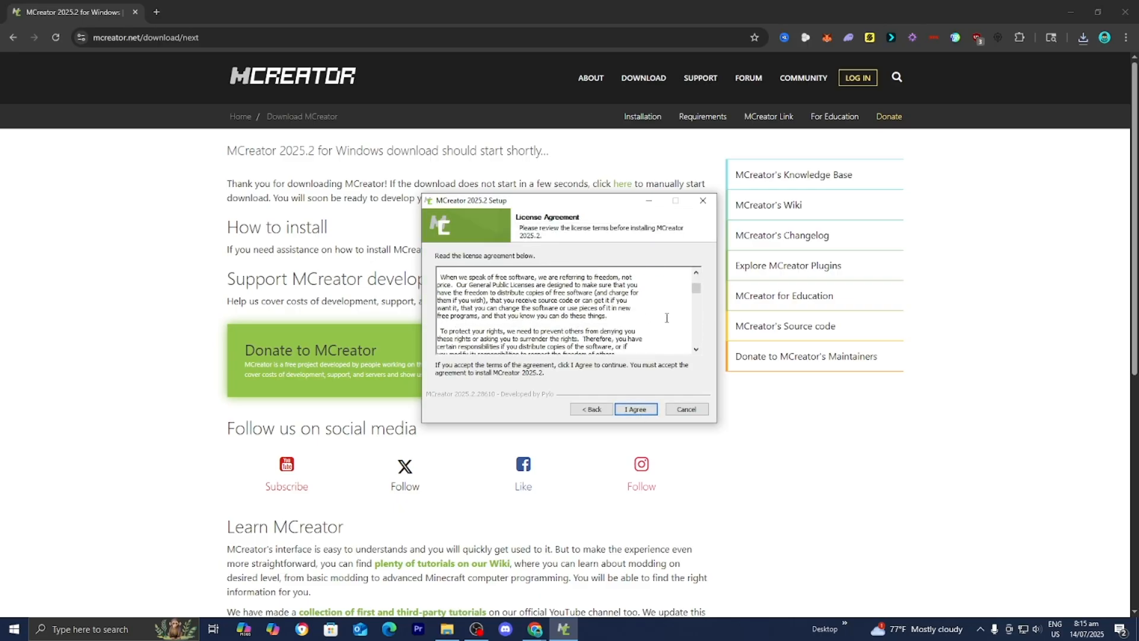
{"action": "scroll", "scroll_direction": "down", "scroll_amount": 3}
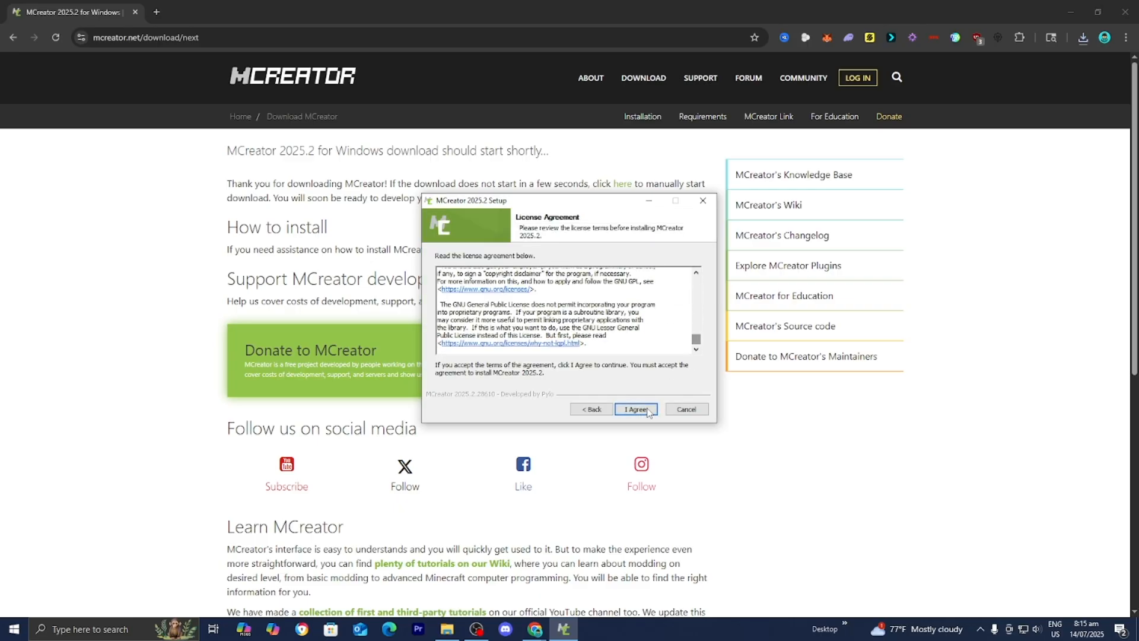
{"action": "left_click", "coordinate": [635, 409]}
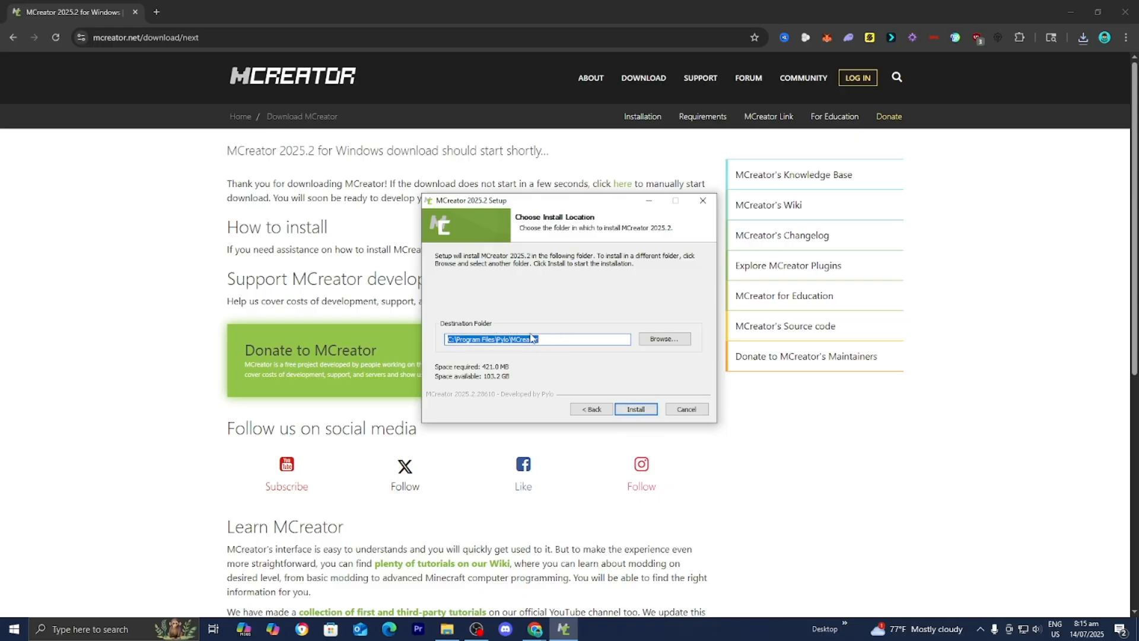
{"action": "left_click", "coordinate": [634, 408]}
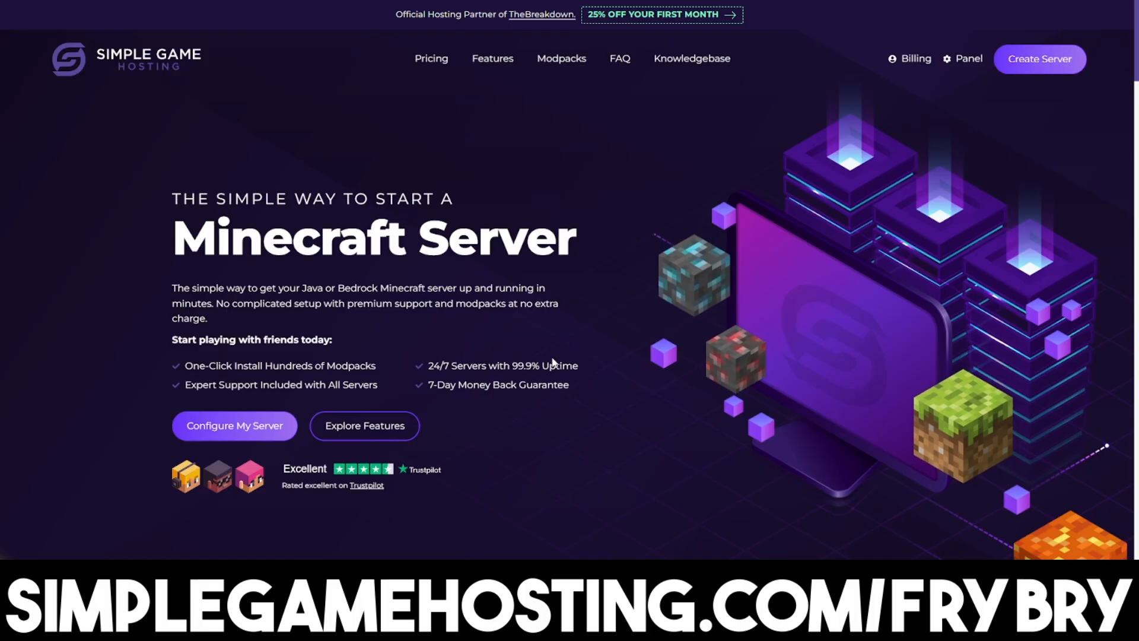
{"action": "mouse_move", "coordinate": [595, 302]}
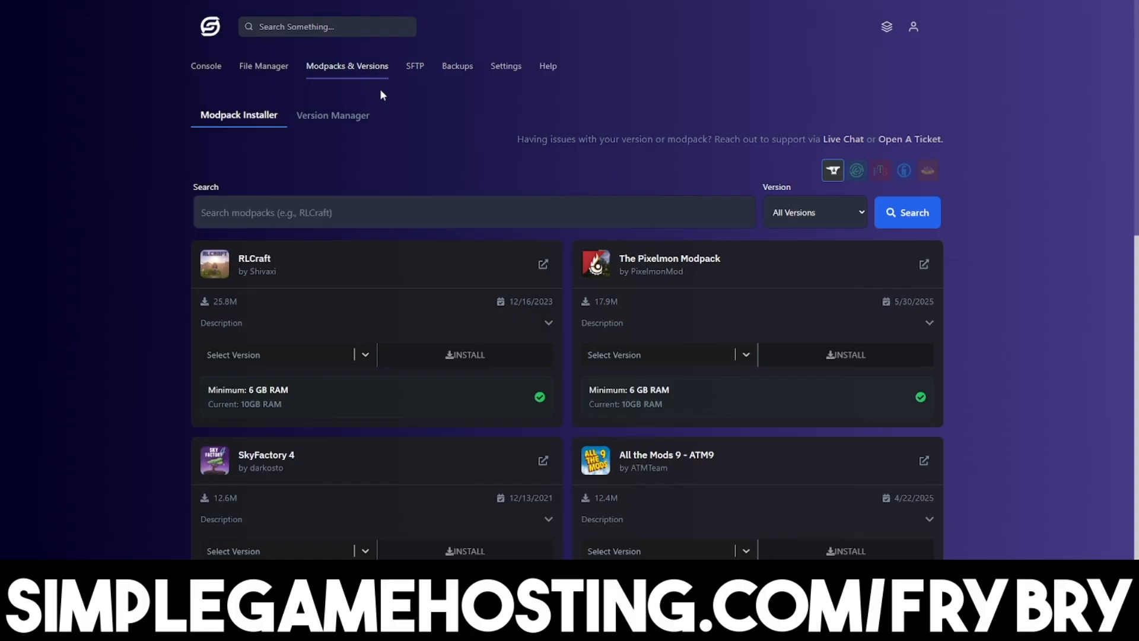
Step: Scroll the Simple Game Hosting modpack listings down to the page footer
{"action": "scroll", "scroll_direction": "down", "scroll_amount": 3}
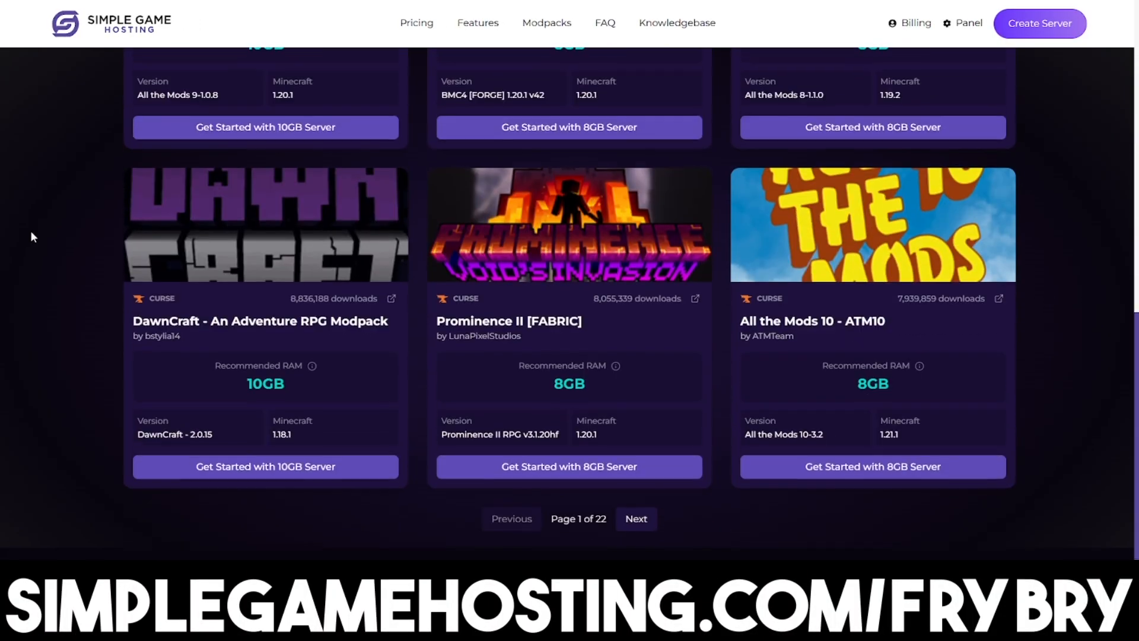
{"action": "scroll", "scroll_direction": "down", "scroll_amount": 3}
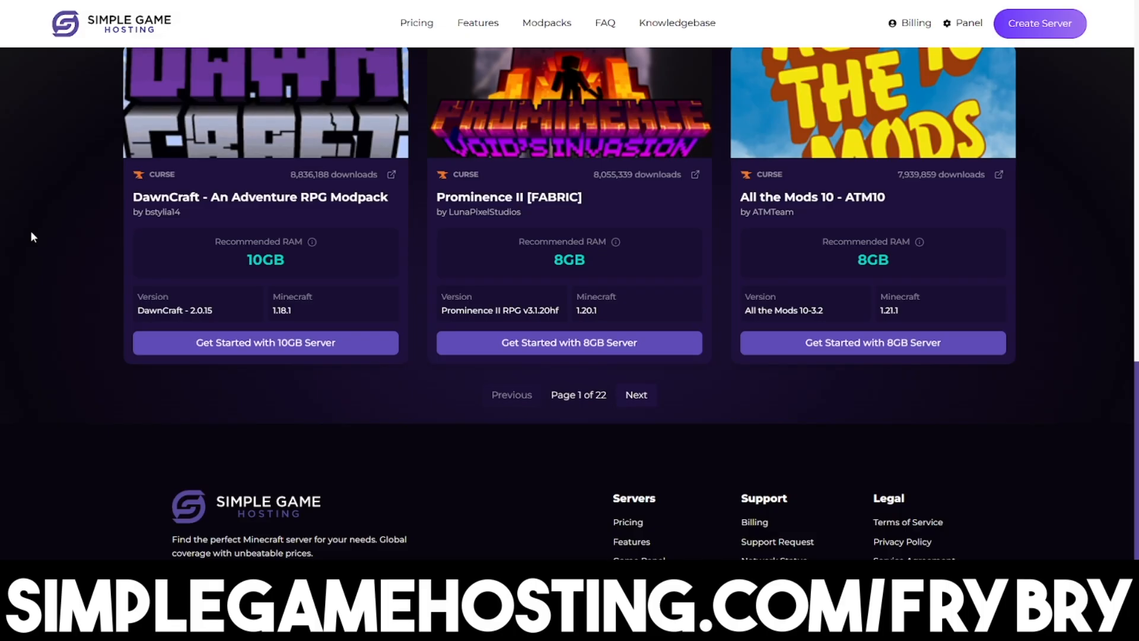
{"action": "scroll", "scroll_direction": "down", "scroll_amount": 3}
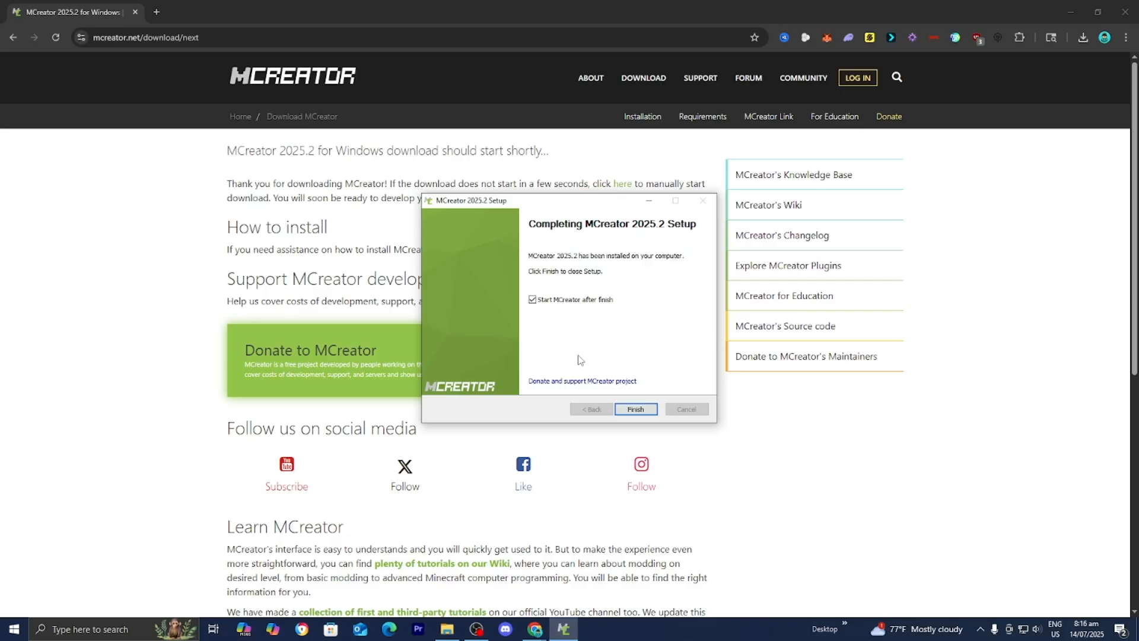
Step: Finish setup with 'Start MCreator after finish' ticked so the start window opens
{"action": "left_click", "coordinate": [634, 408]}
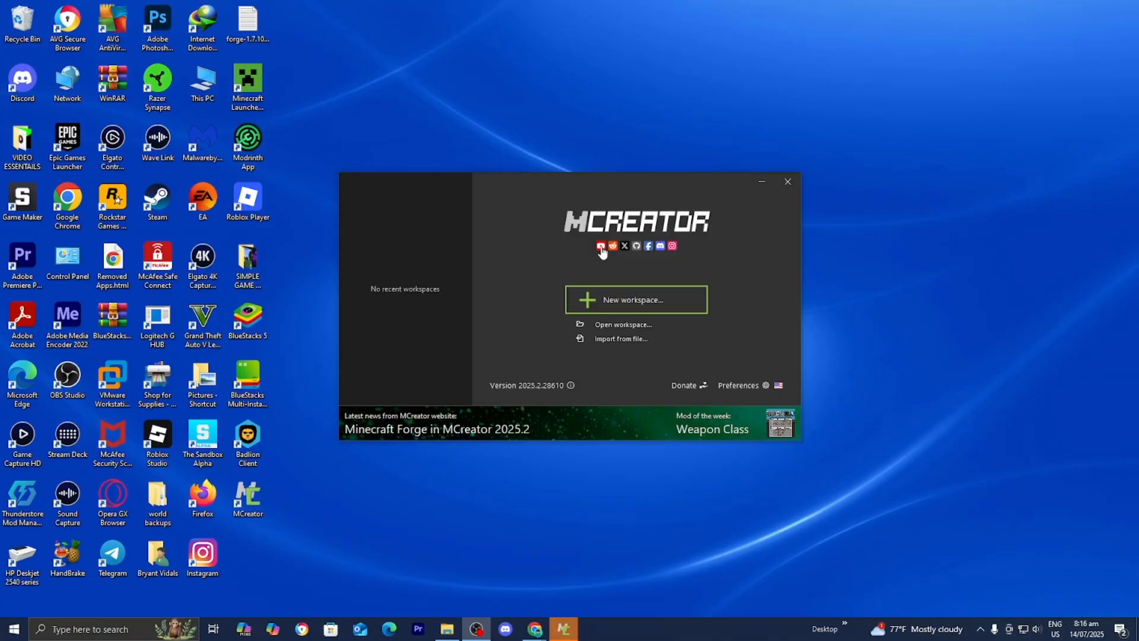
{"action": "mouse_move", "coordinate": [681, 250]}
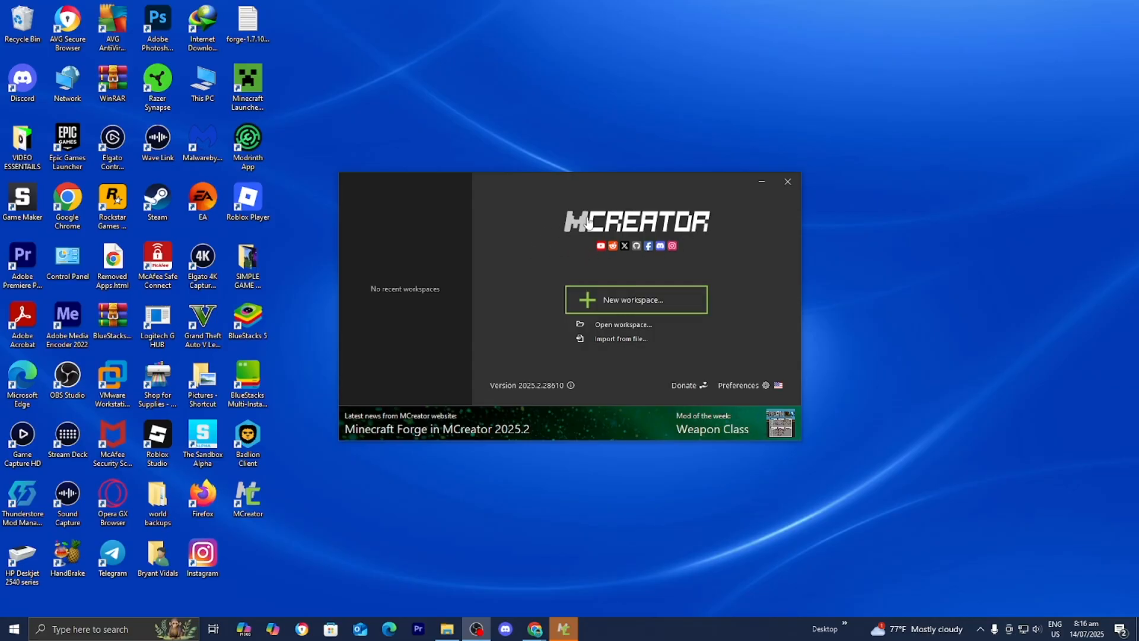
{"action": "mouse_move", "coordinate": [632, 310]}
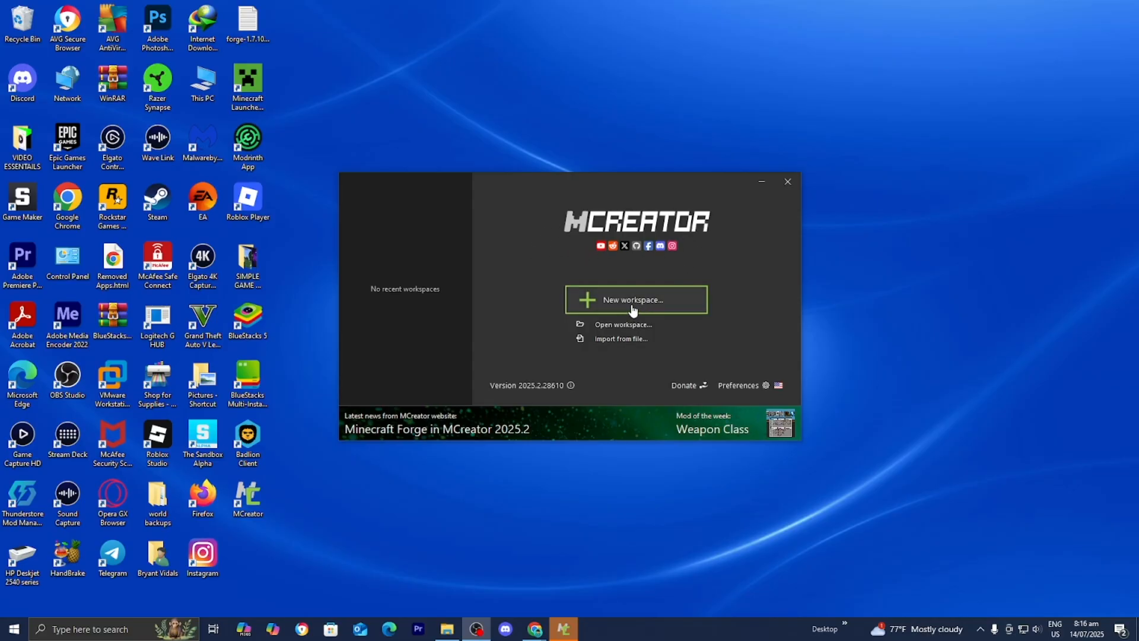
Step: Create a new NeoForge workspace with the mod display name testmod
{"action": "left_click", "coordinate": [632, 299]}
{"action": "type", "text": "f"}
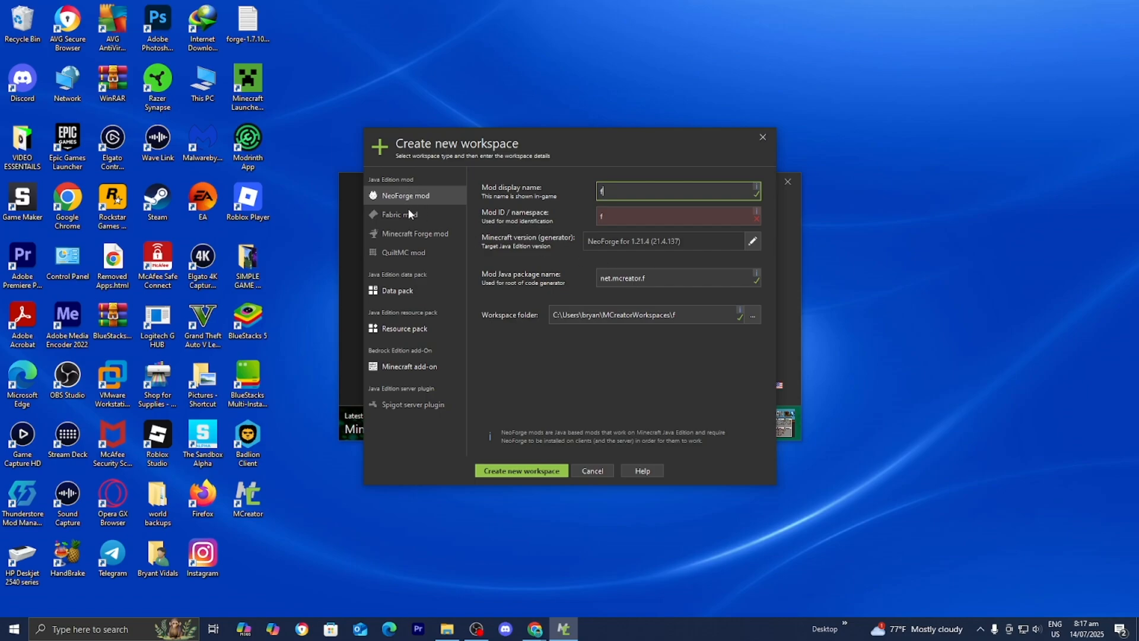
{"action": "mouse_move", "coordinate": [425, 242]}
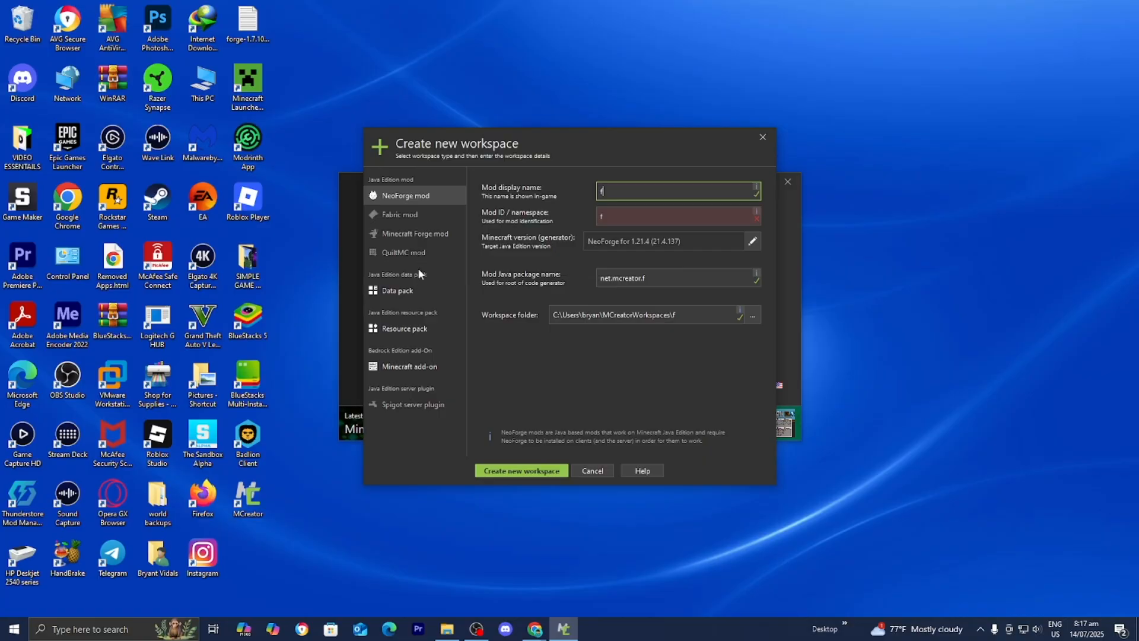
{"action": "mouse_move", "coordinate": [413, 331]}
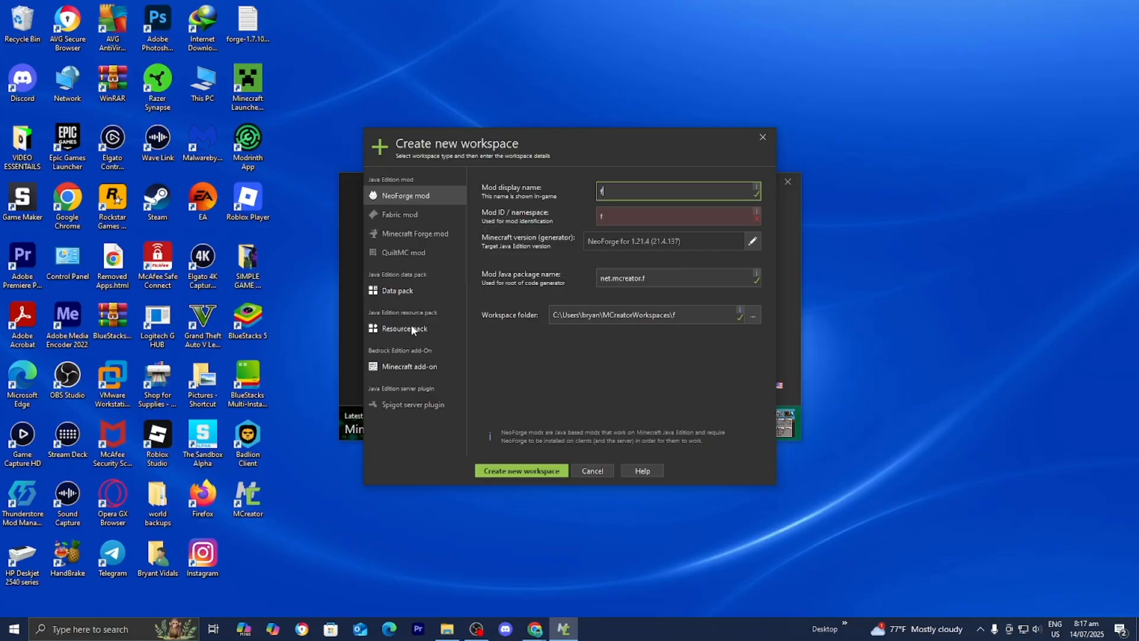
{"action": "mouse_move", "coordinate": [412, 374]}
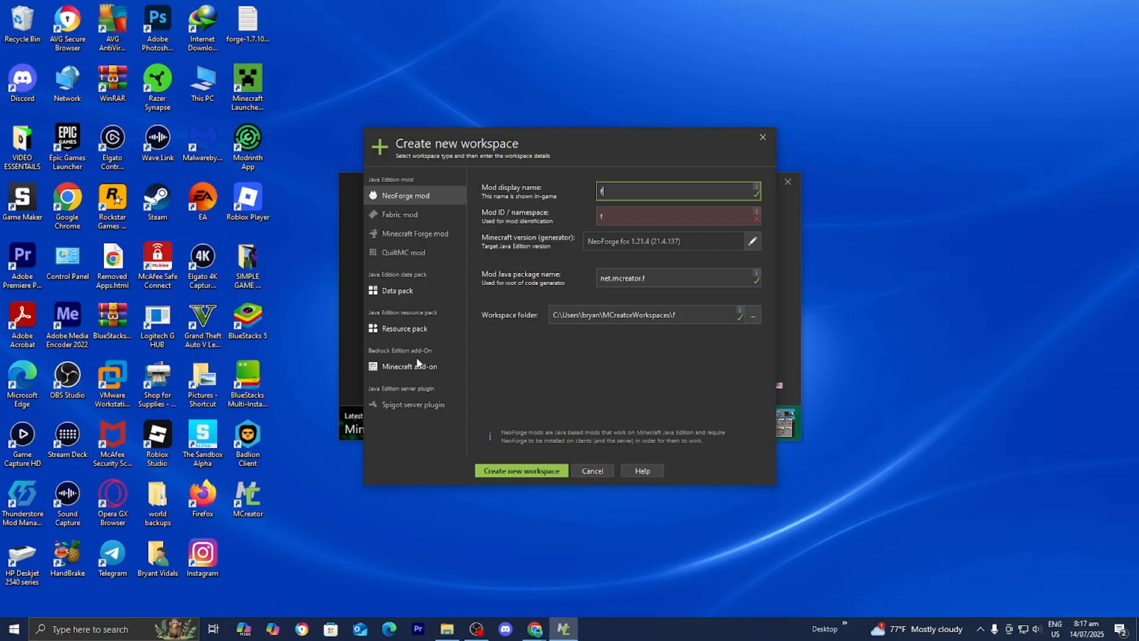
{"action": "mouse_move", "coordinate": [371, 344]}
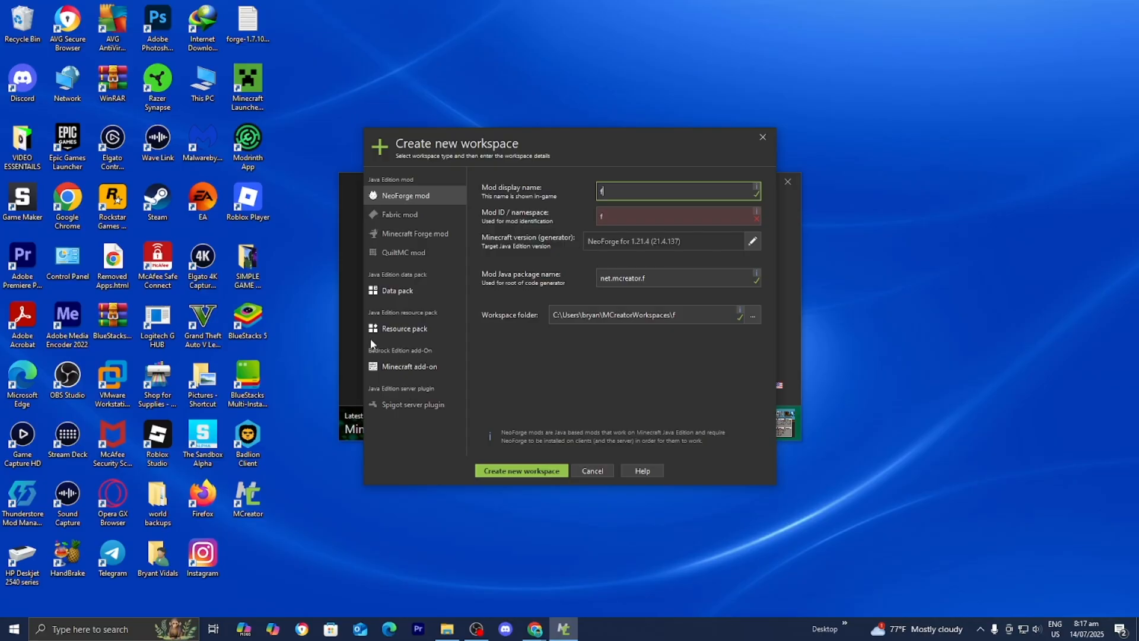
{"action": "mouse_move", "coordinate": [428, 335]}
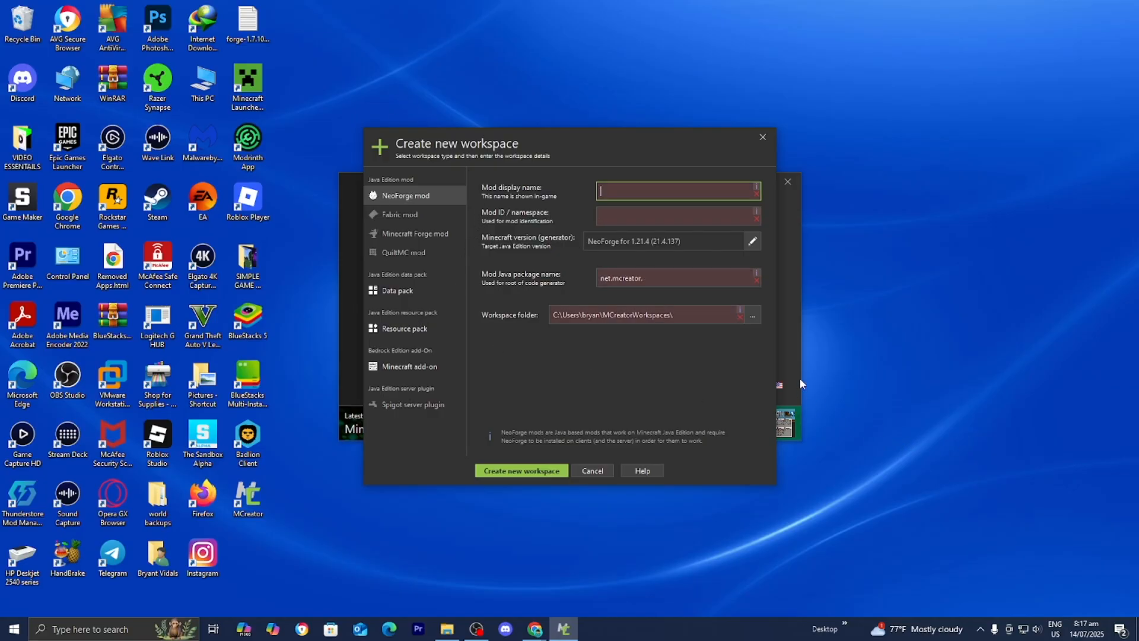
{"action": "type", "text": "testmod"}
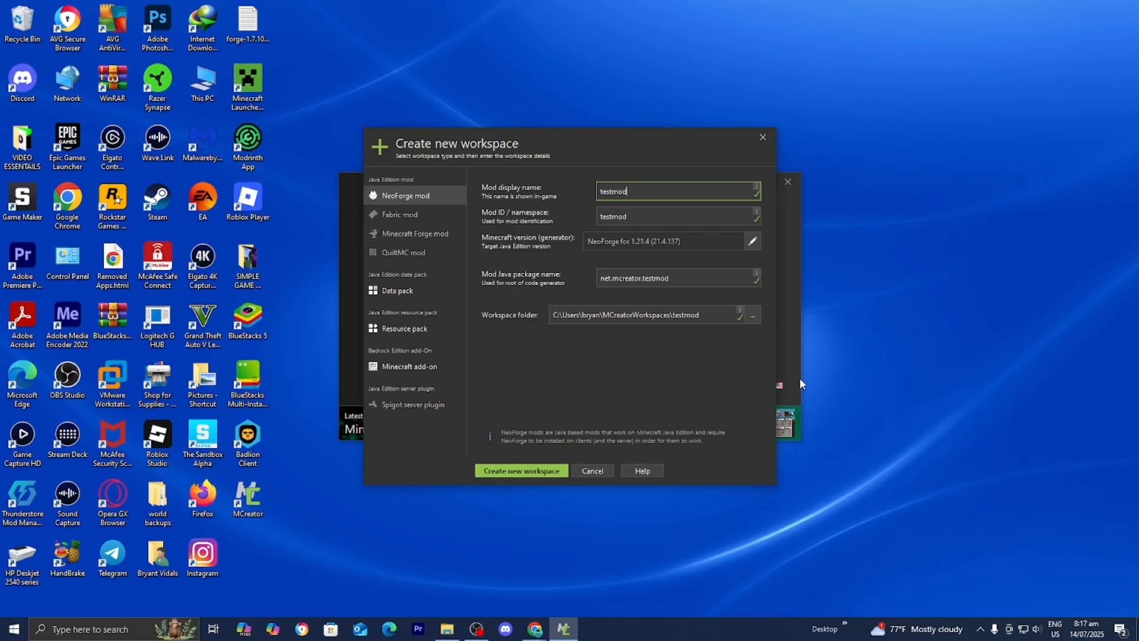
{"action": "mouse_move", "coordinate": [612, 308]}
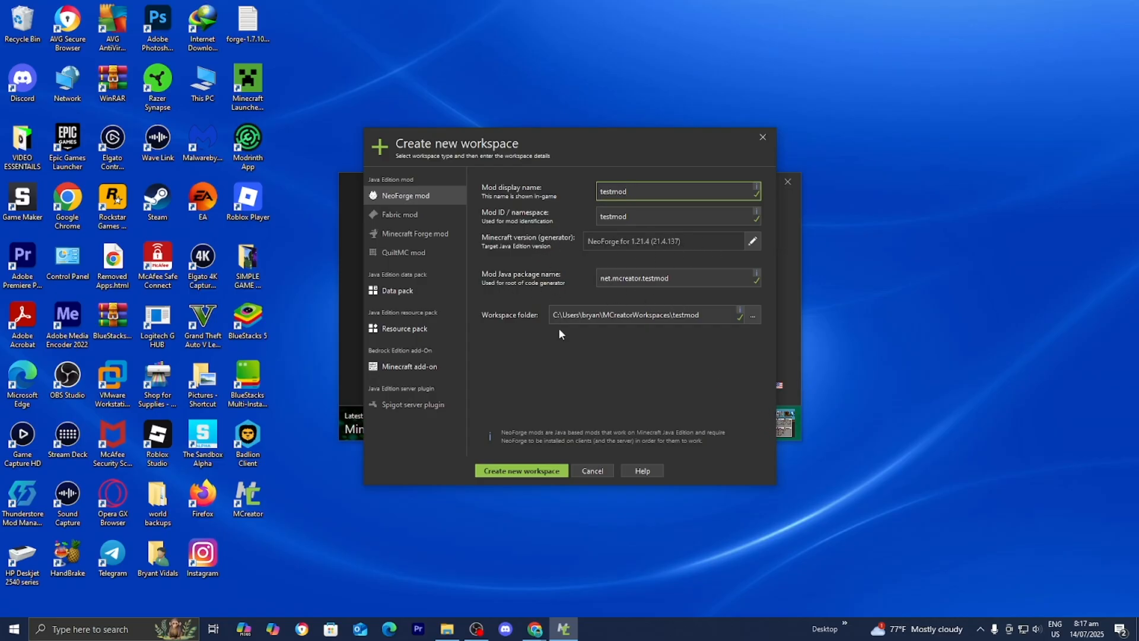
{"action": "left_click", "coordinate": [520, 470]}
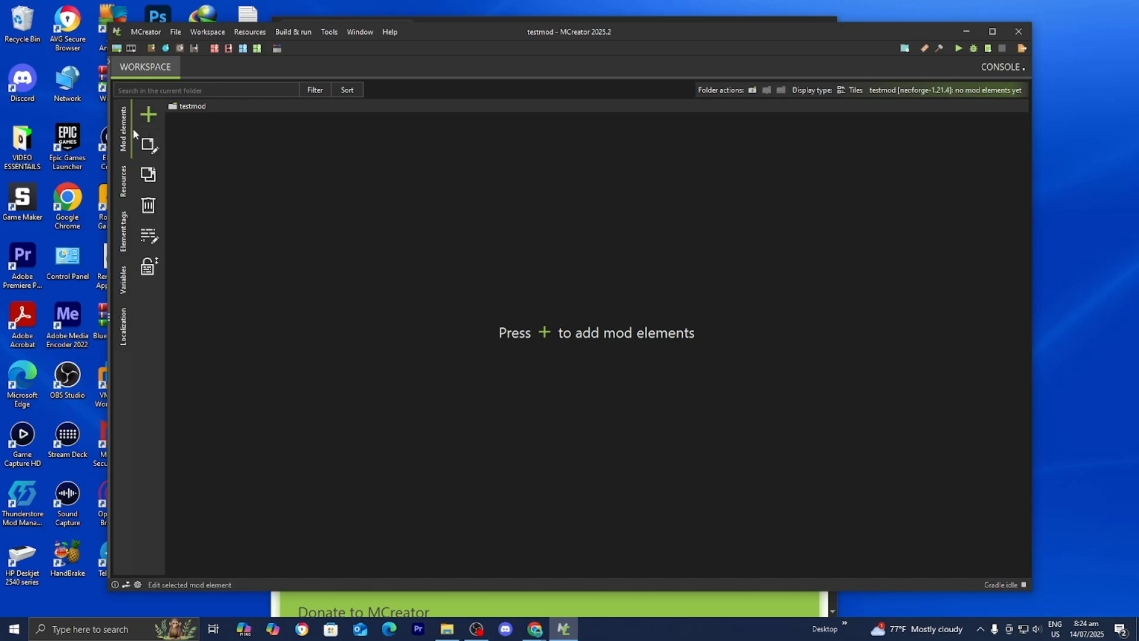
Step: Start a new Painting mod element and enter the name Testpaiint
{"action": "left_click", "coordinate": [147, 114]}
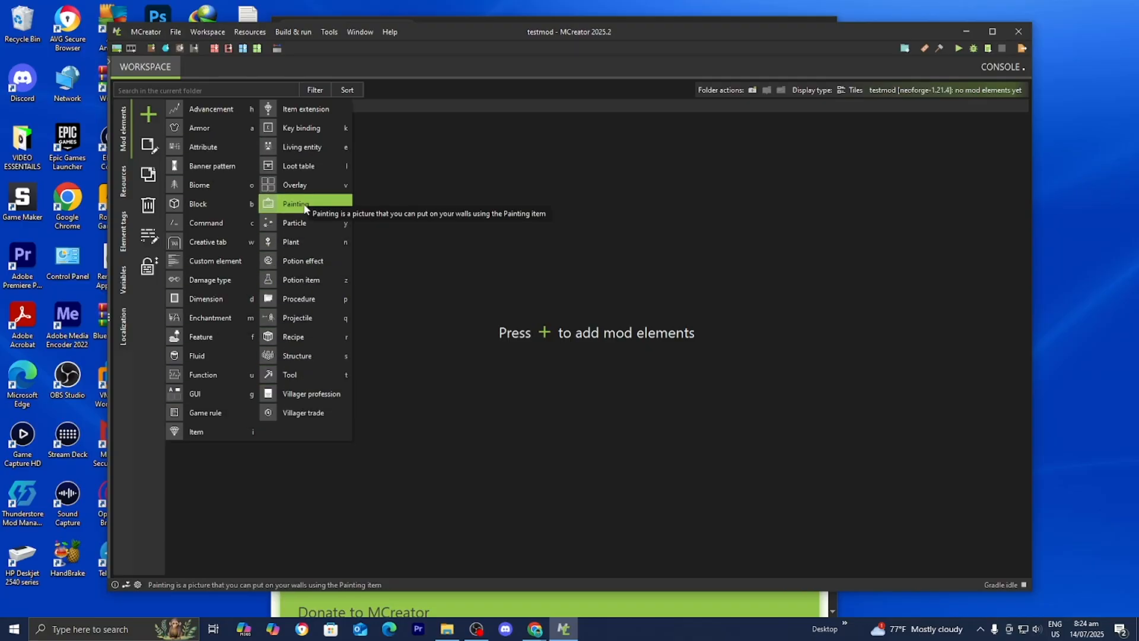
{"action": "left_click", "coordinate": [296, 204]}
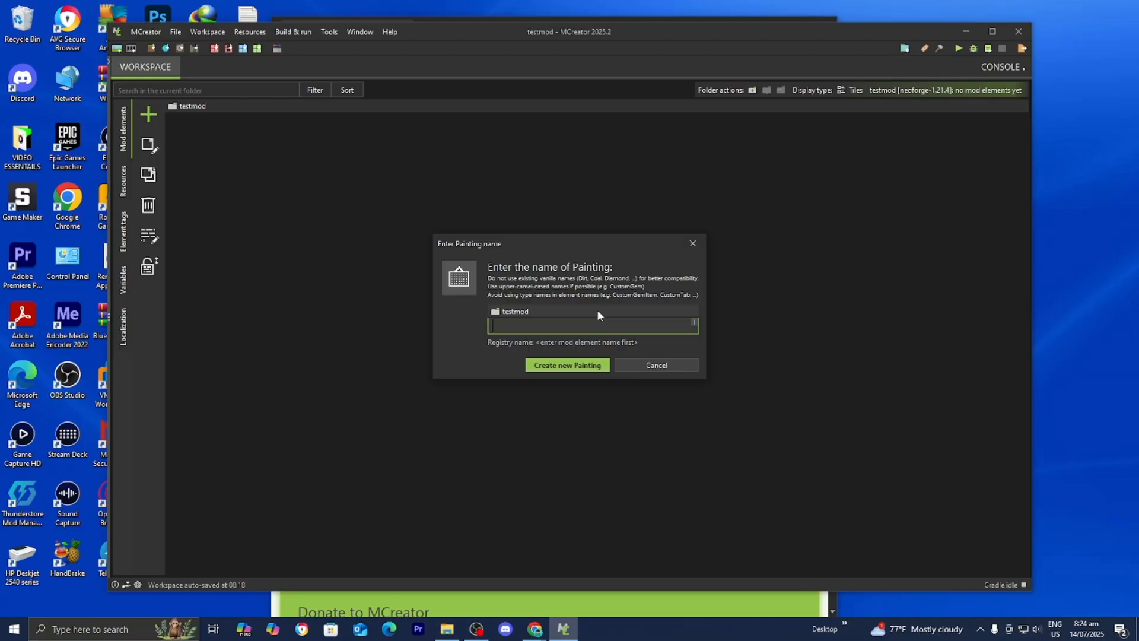
{"action": "type", "text": "Testpaiint"}
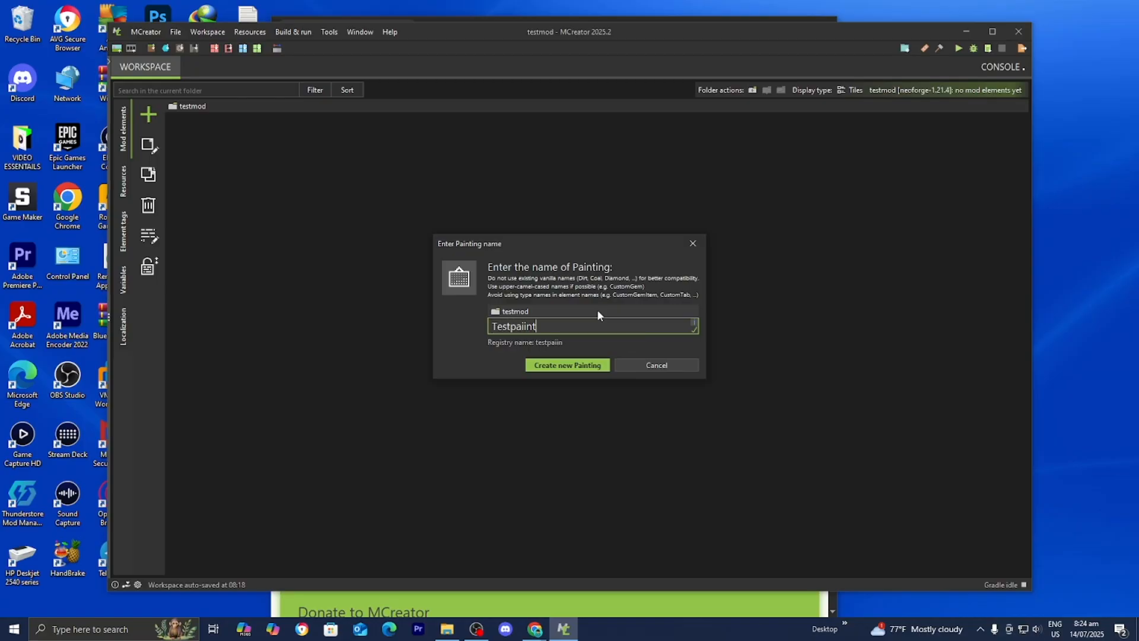
Step: Create the Painting element, set its author to frybry, and begin texture selection
{"action": "left_click", "coordinate": [567, 364]}
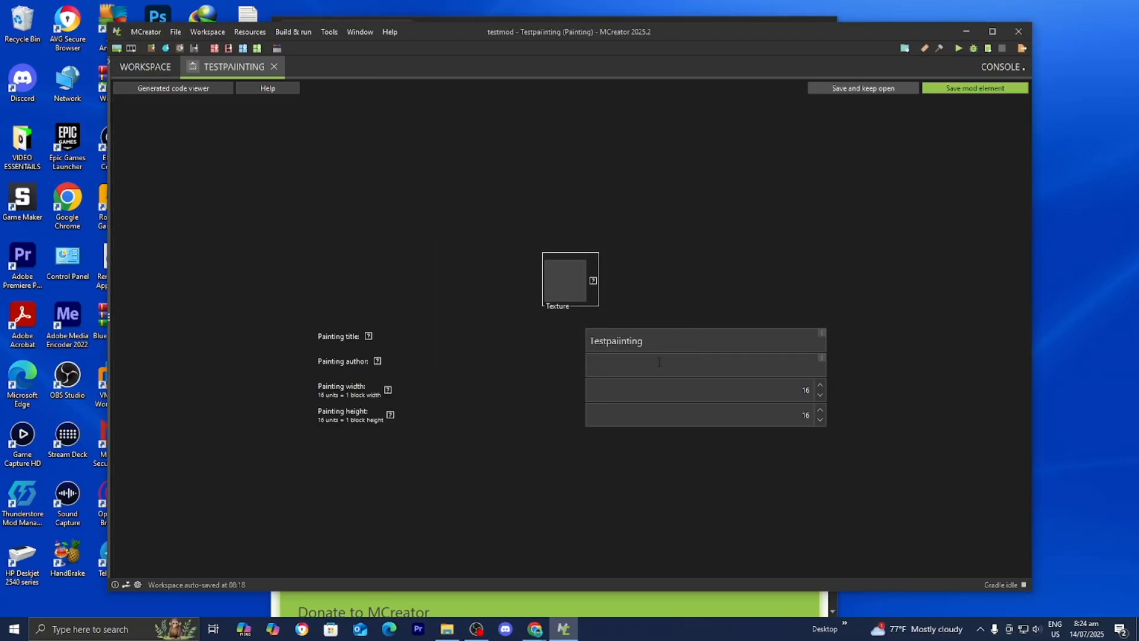
{"action": "left_click", "coordinate": [698, 389]}
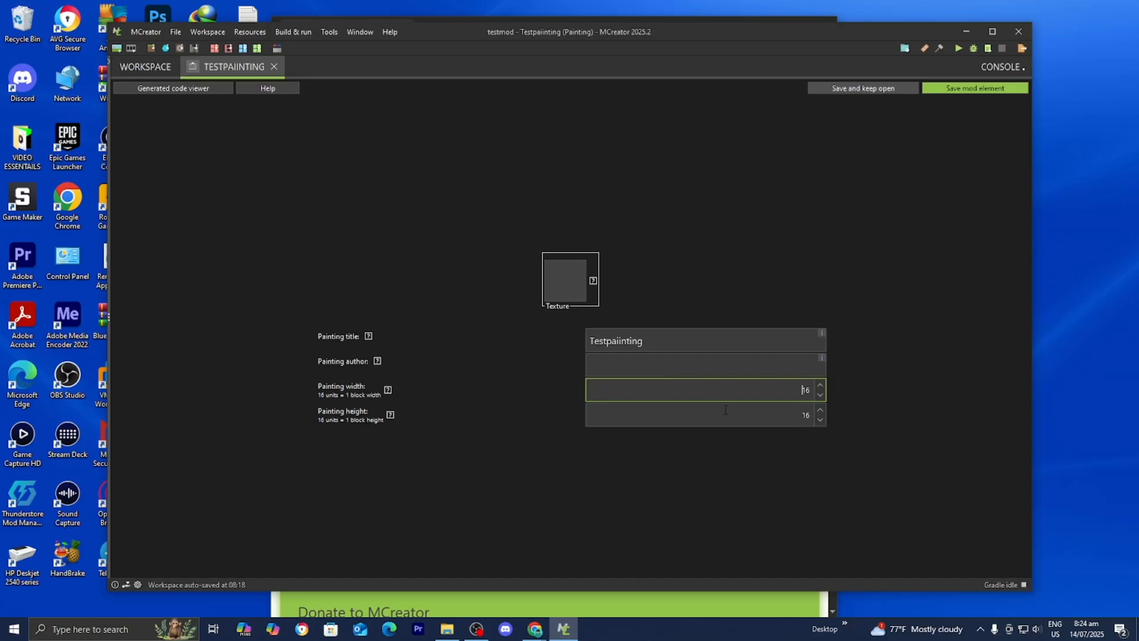
{"action": "type", "text": "frybry"}
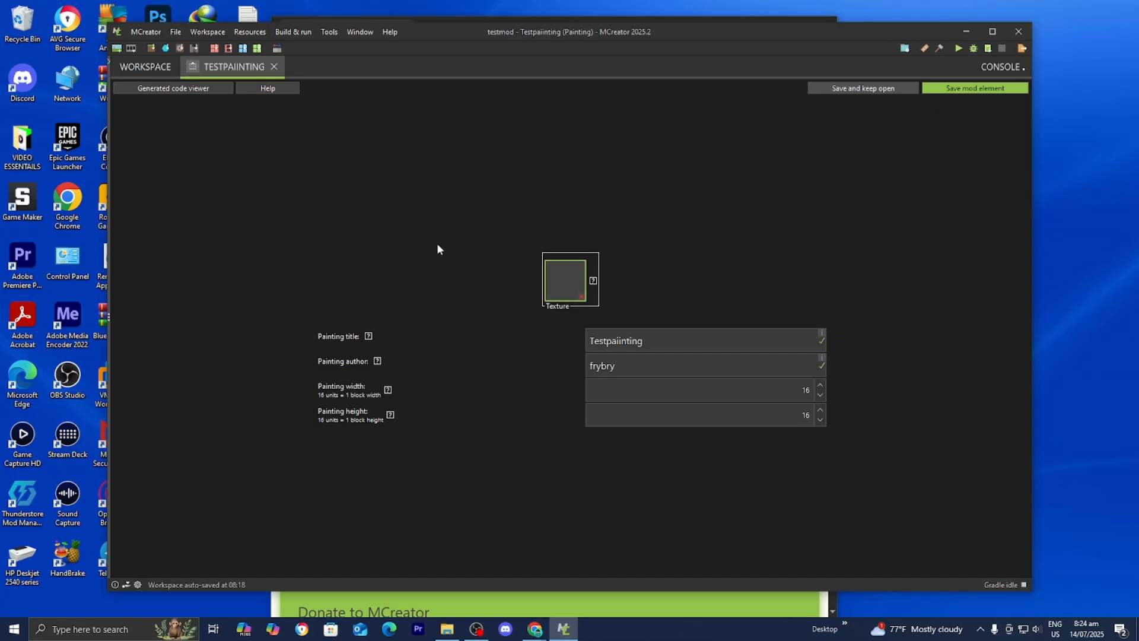
{"action": "left_click", "coordinate": [570, 280]}
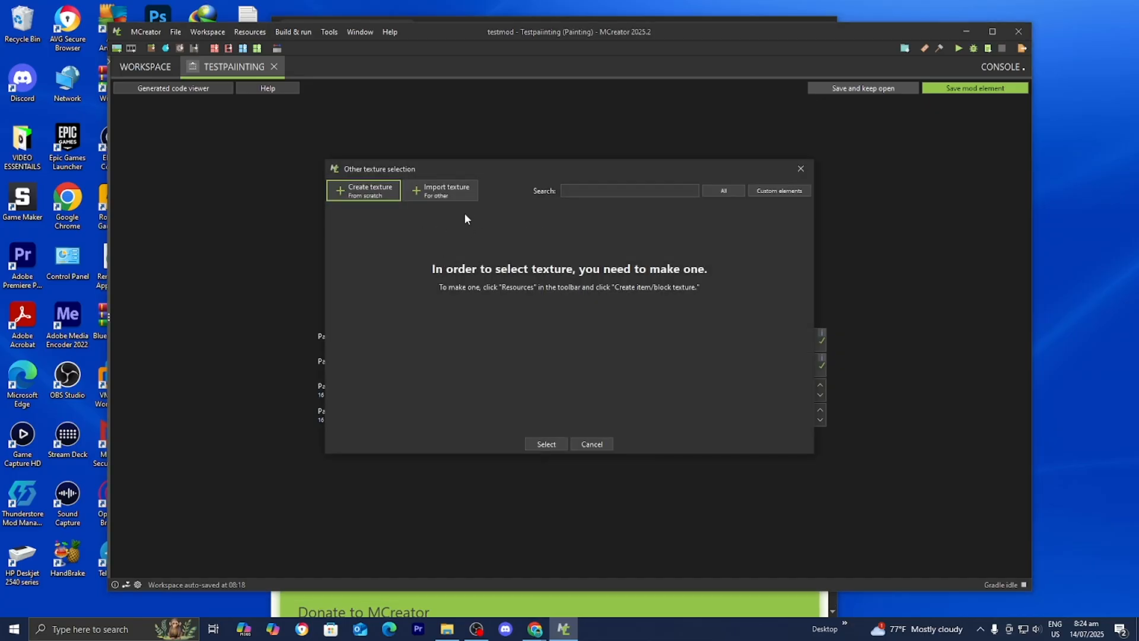
{"action": "mouse_move", "coordinate": [711, 240]}
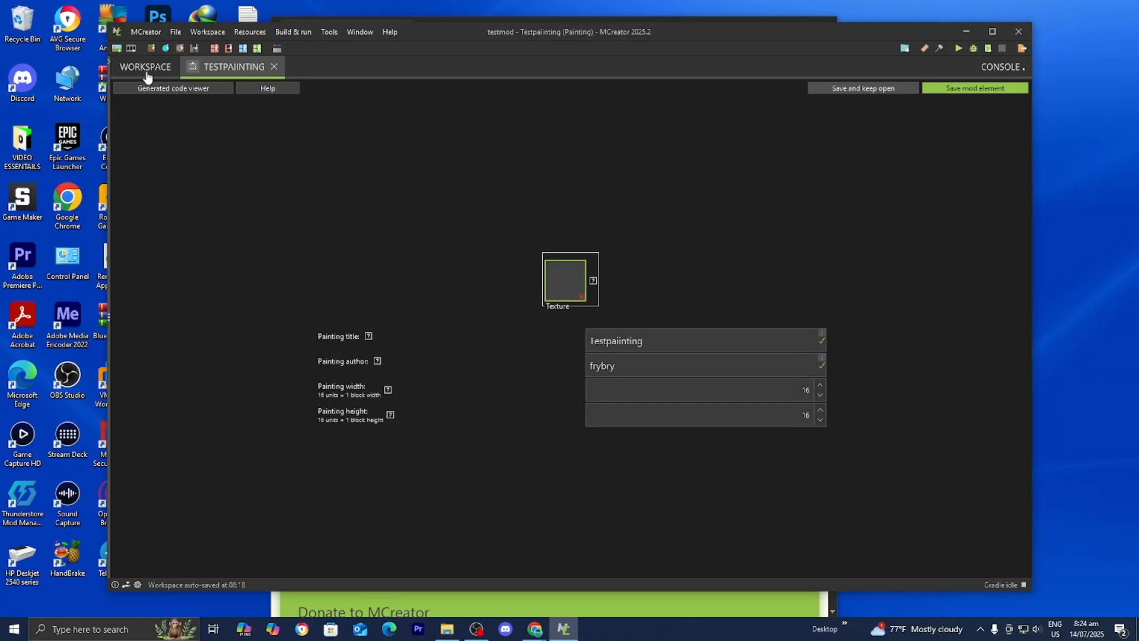
Step: Return to the workspace overview and reopen the mod element type list
{"action": "left_click", "coordinate": [144, 67]}
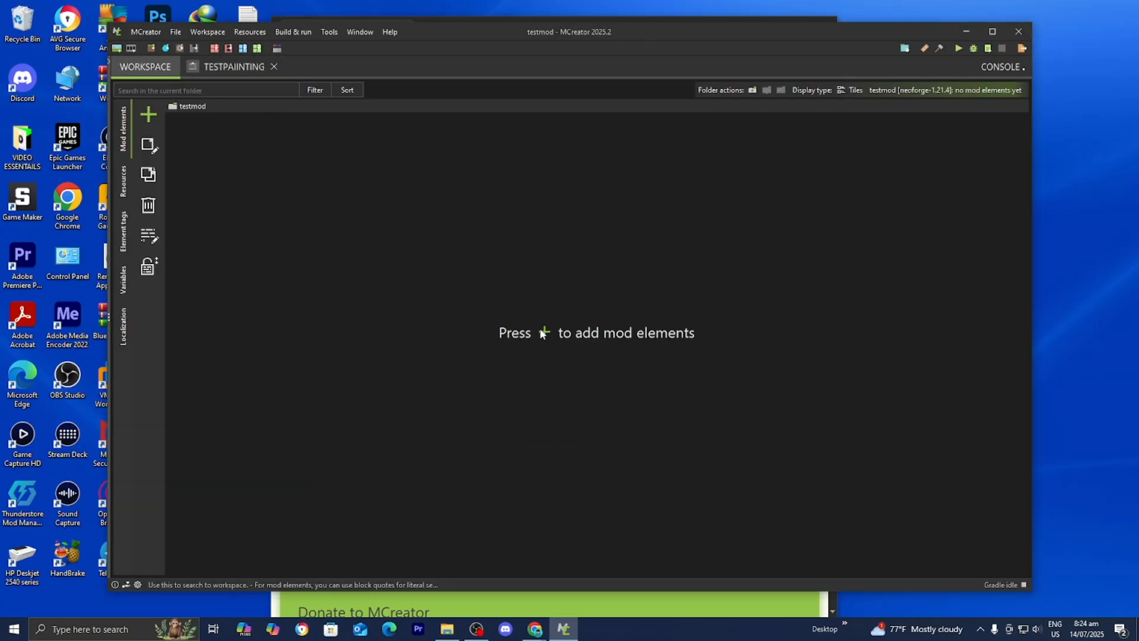
{"action": "left_click", "coordinate": [147, 114]}
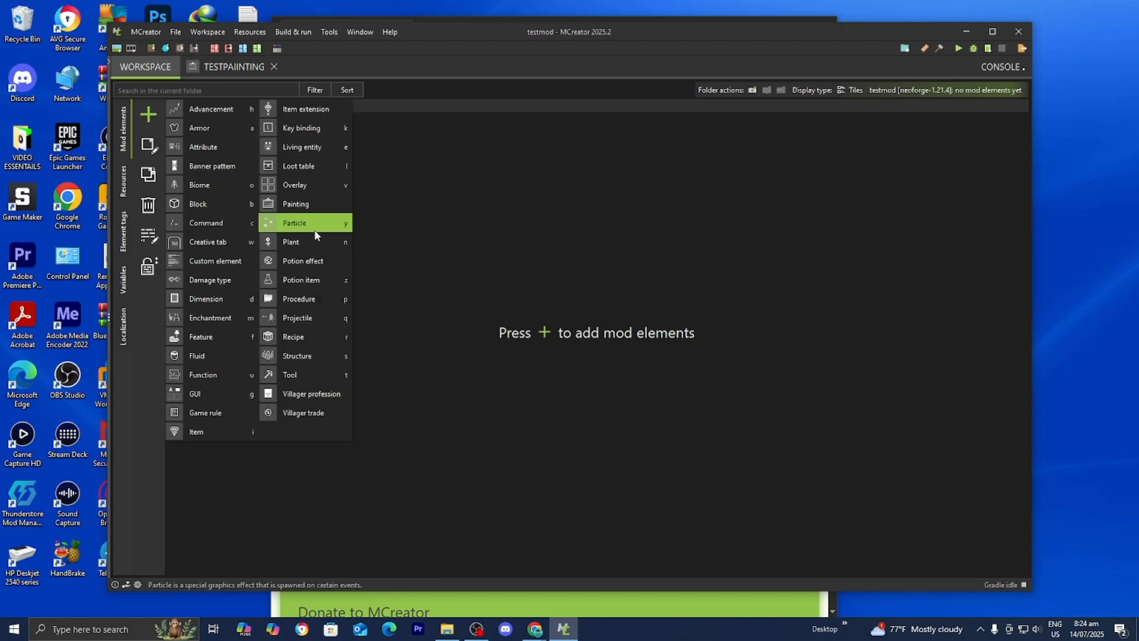
{"action": "mouse_move", "coordinate": [318, 274]}
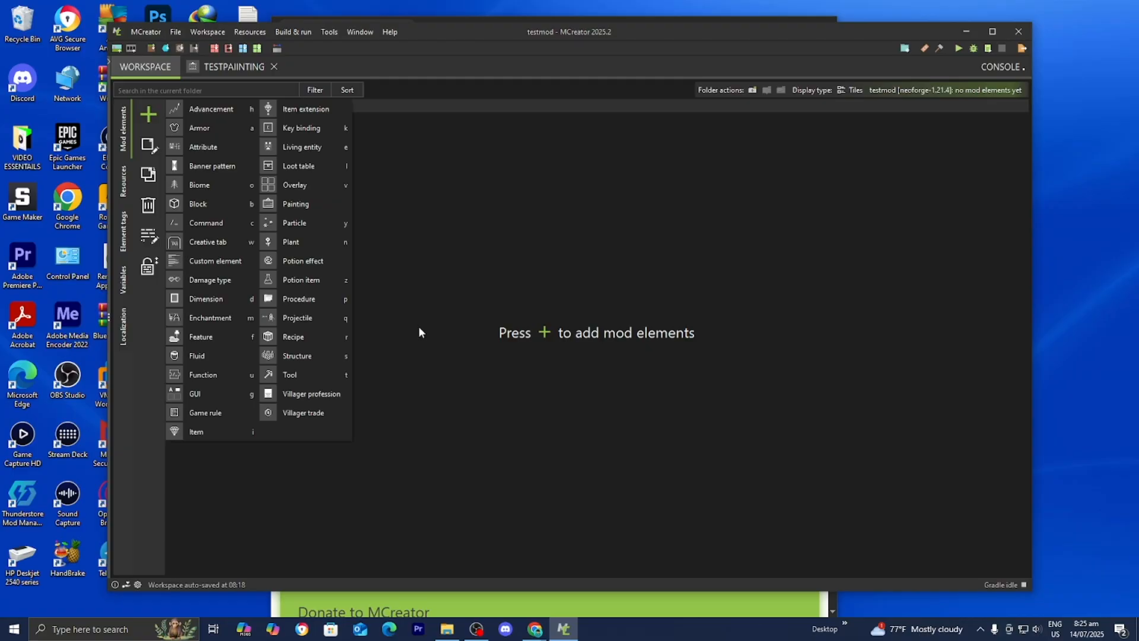
{"action": "mouse_move", "coordinate": [410, 321]}
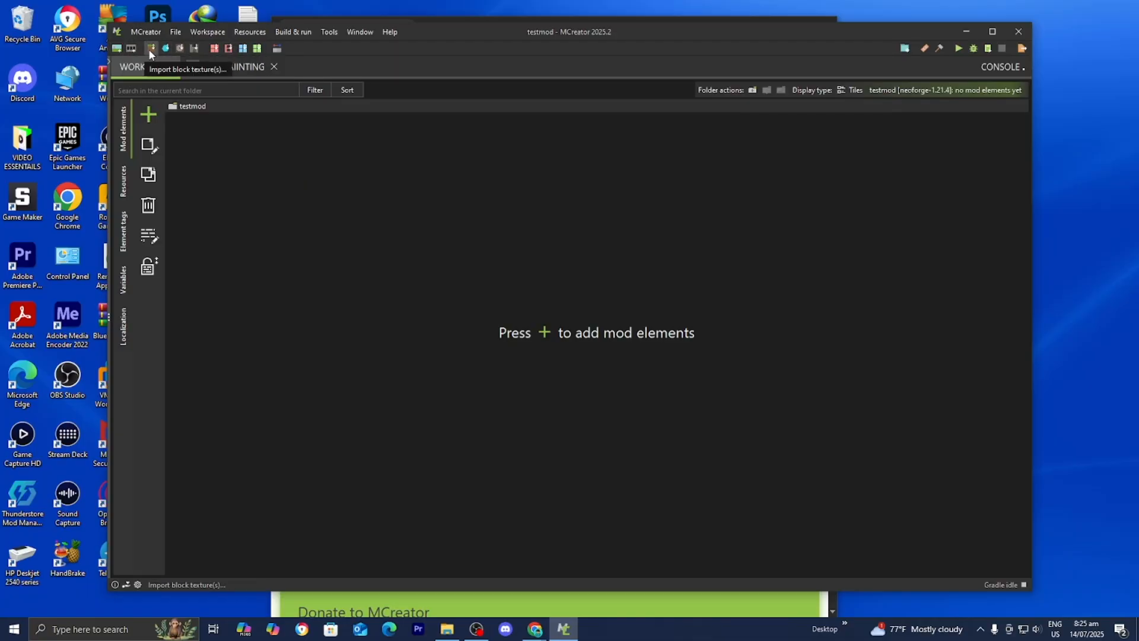
{"action": "mouse_move", "coordinate": [166, 47]}
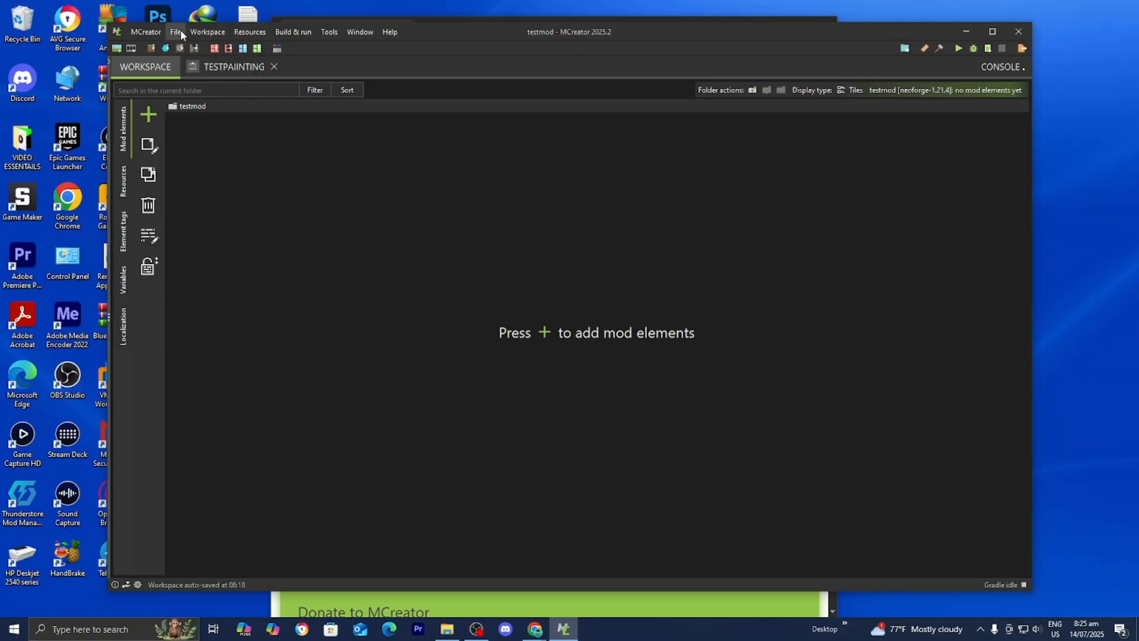
{"action": "mouse_move", "coordinate": [1021, 47]}
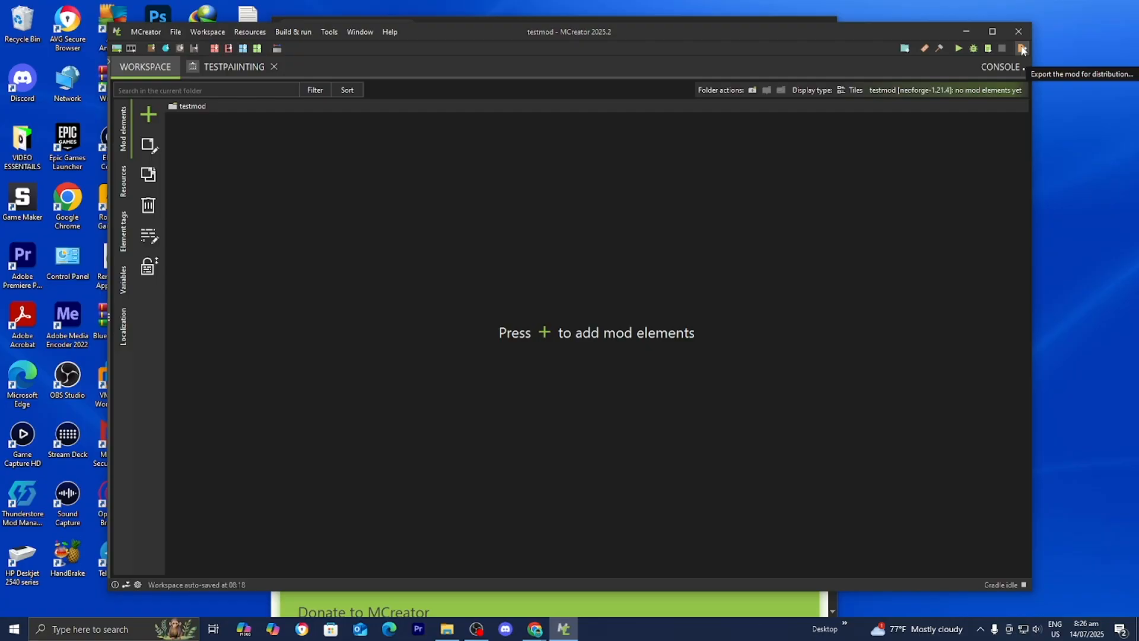
{"action": "mouse_move", "coordinate": [697, 58]}
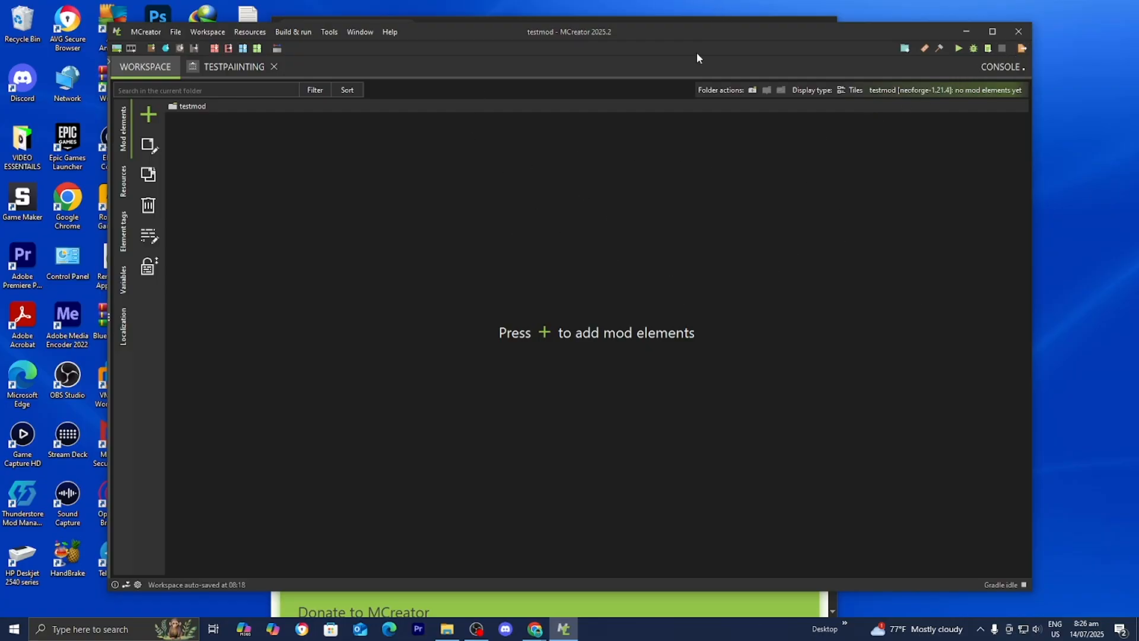
{"action": "mouse_move", "coordinate": [672, 116]}
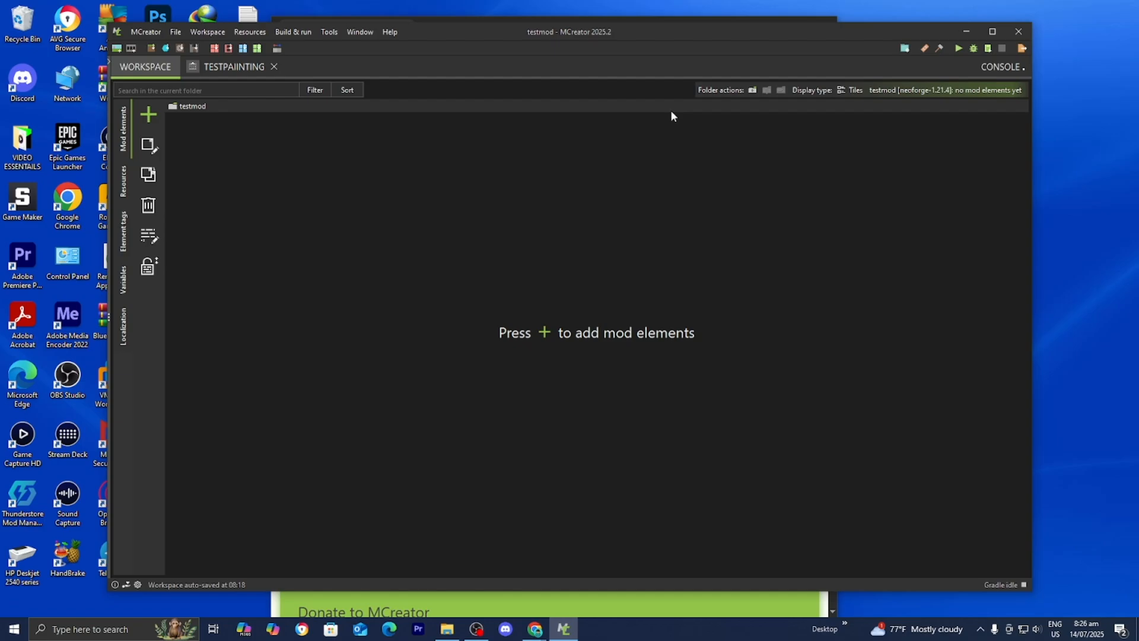